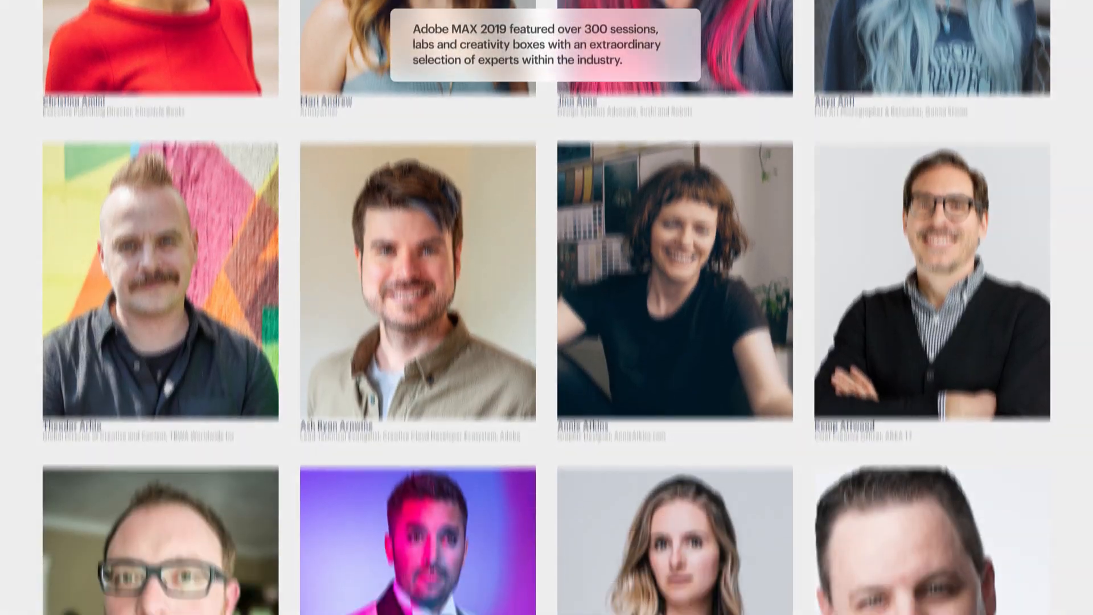
pyautogui.scroll(-3)
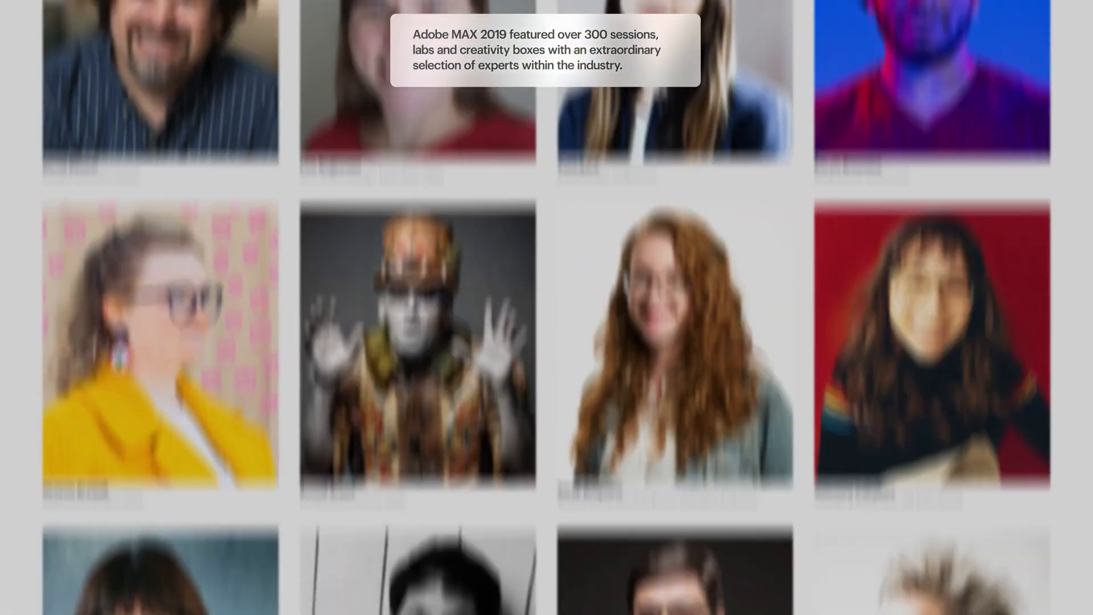
pyautogui.scroll(-3)
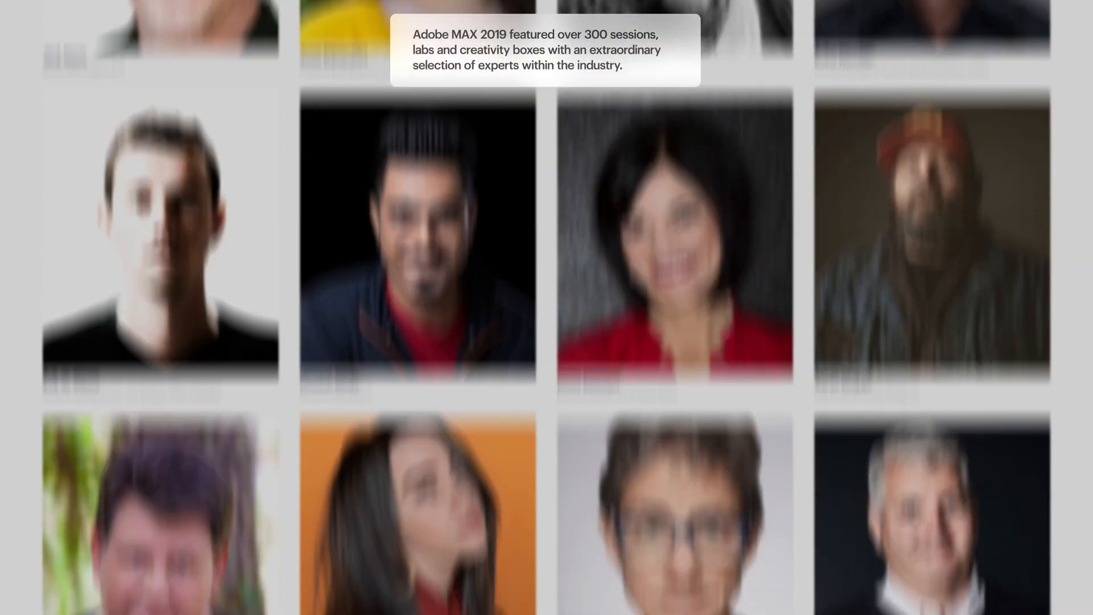